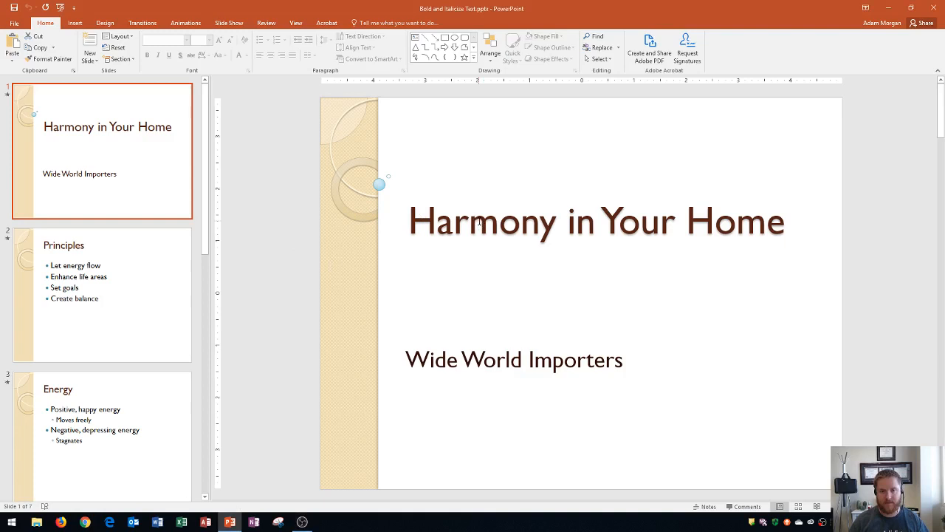
# Select the slide 1 title placeholder and place the cursor in its text.
pyautogui.click(597, 219)
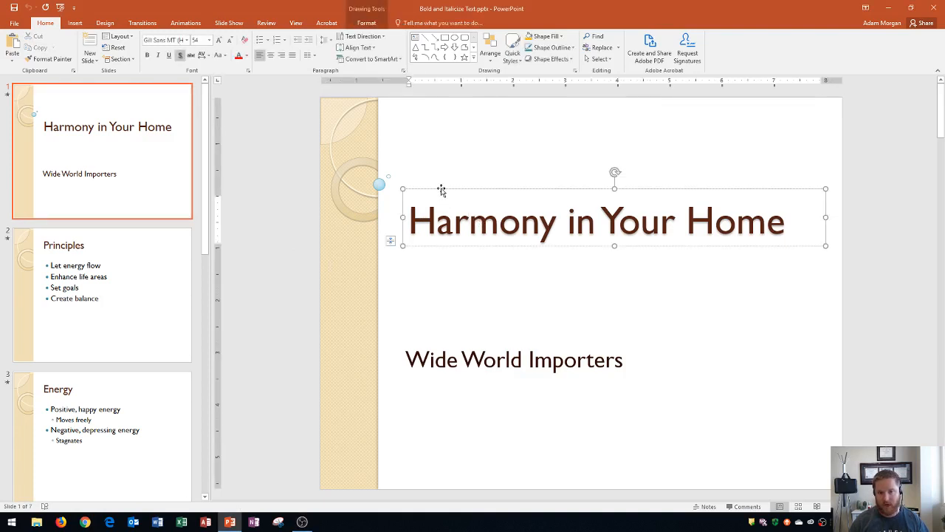
pyautogui.click(469, 221)
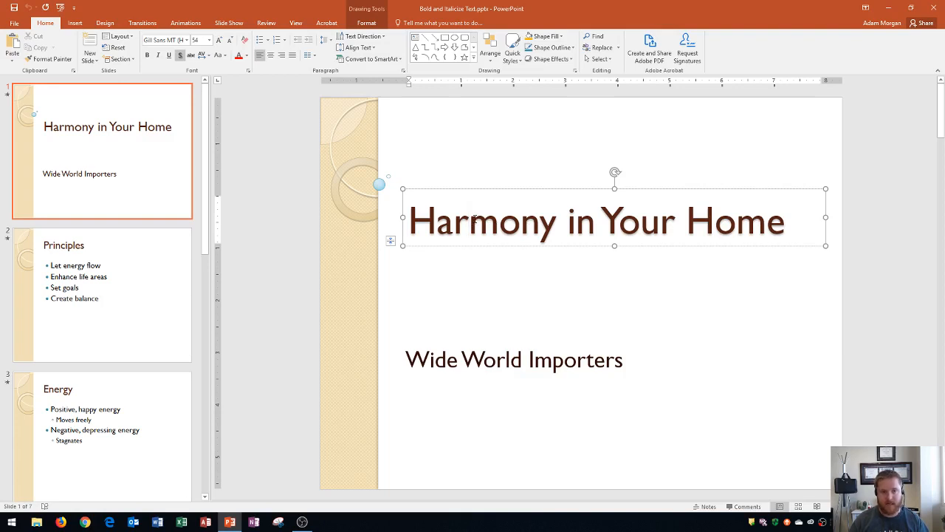
pyautogui.click(469, 220)
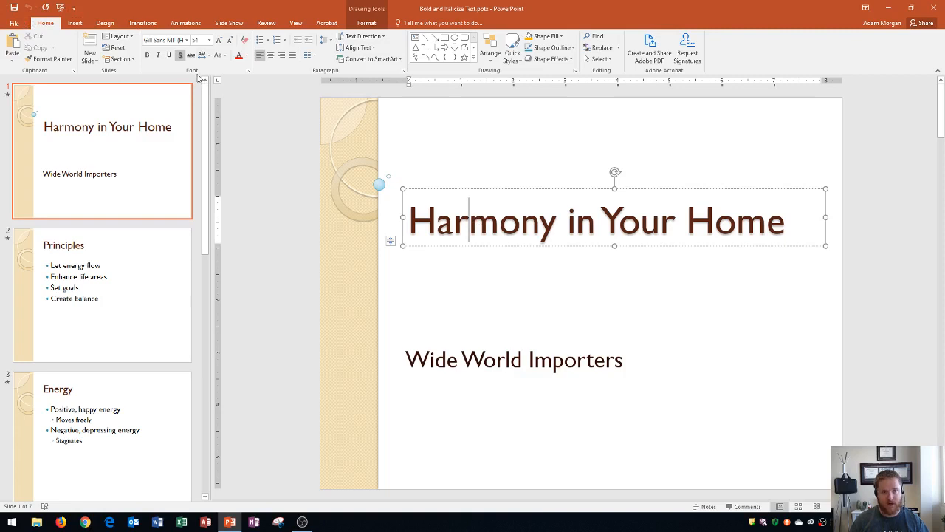
pyautogui.moveTo(147, 56)
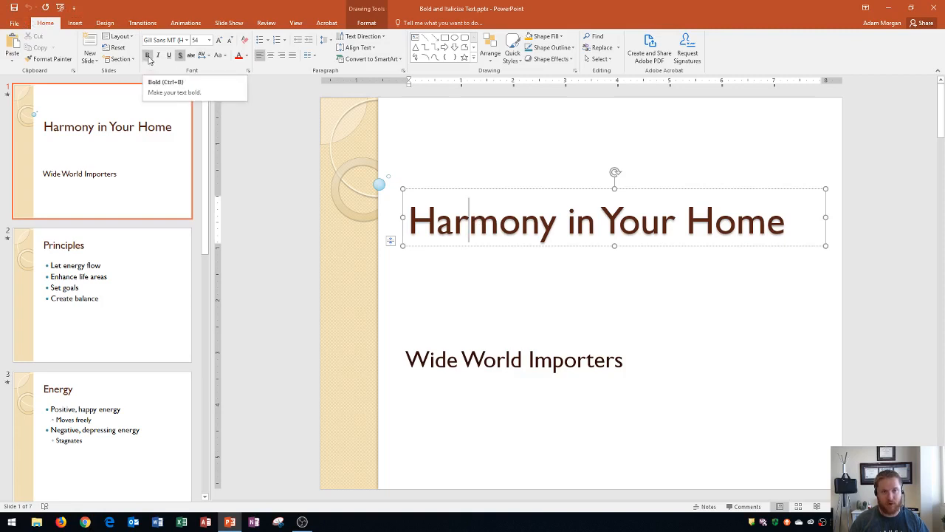
pyautogui.moveTo(158, 56)
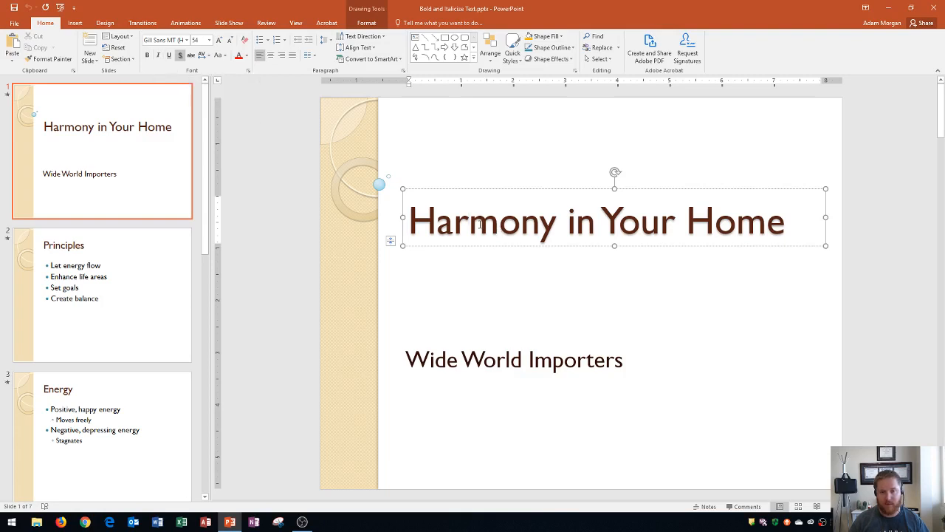
# Make the word 'Harmony' in the title bold and italic.
pyautogui.doubleClick(480, 220)
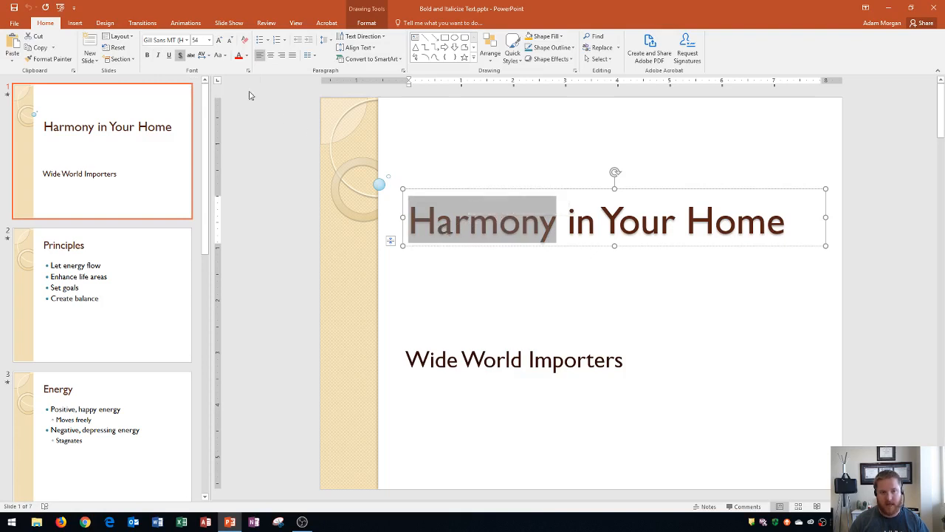
pyautogui.click(148, 55)
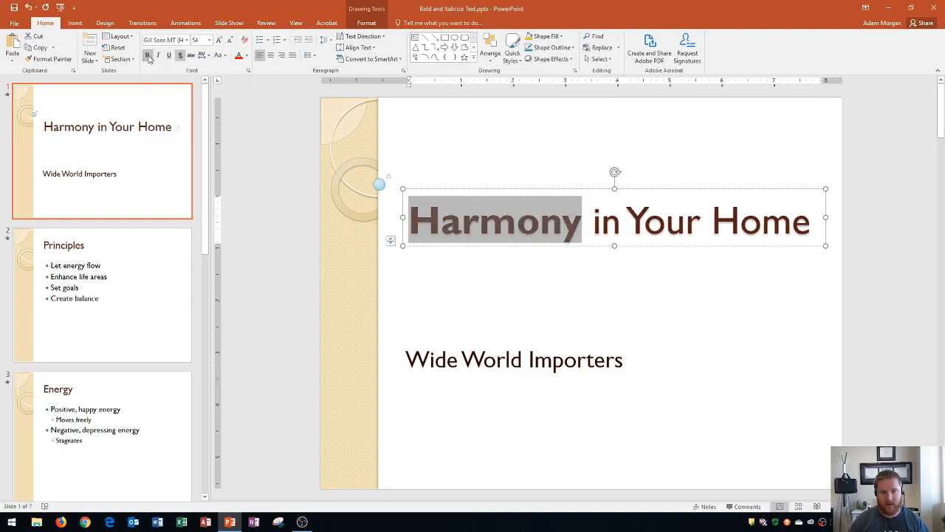
pyautogui.click(147, 55)
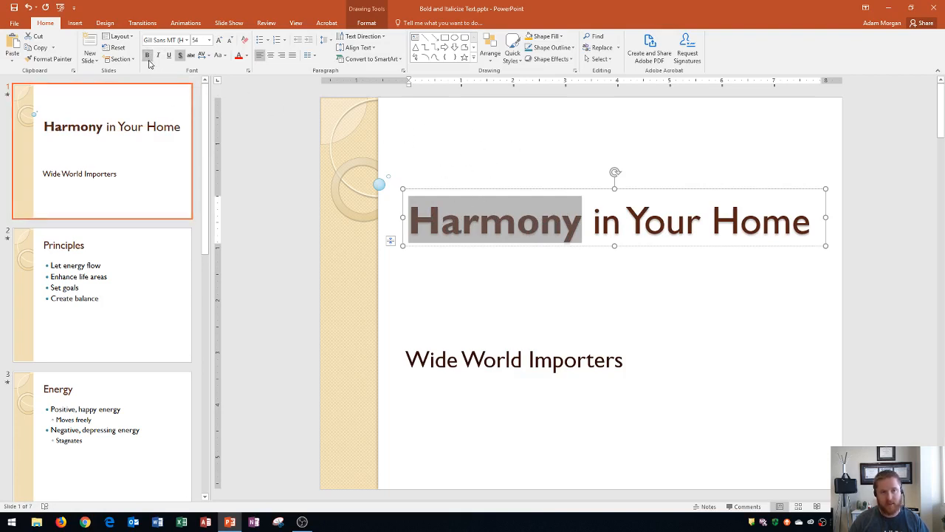
pyautogui.moveTo(147, 55)
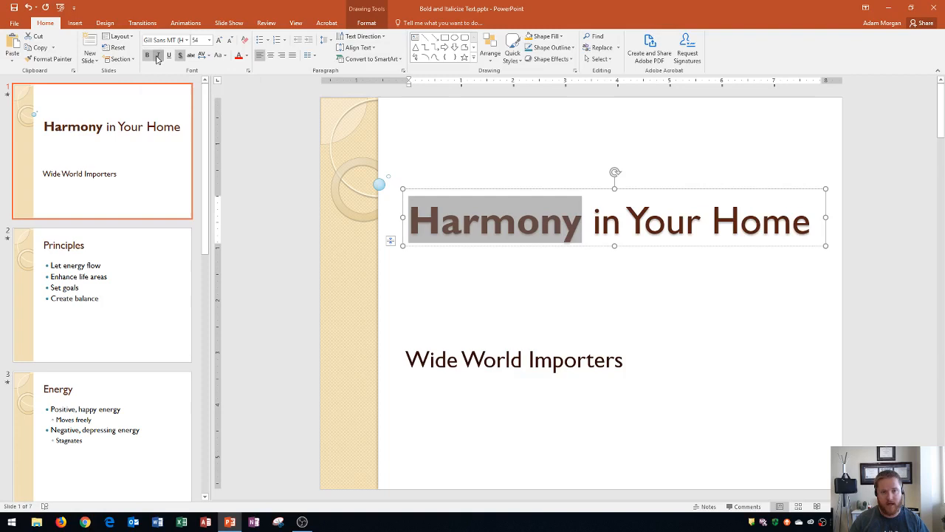
pyautogui.click(154, 56)
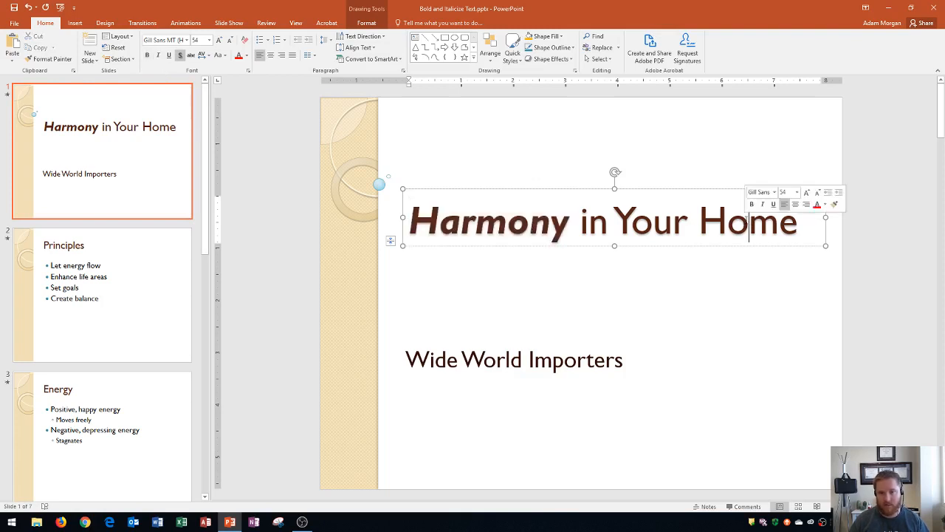
pyautogui.doubleClick(747, 220)
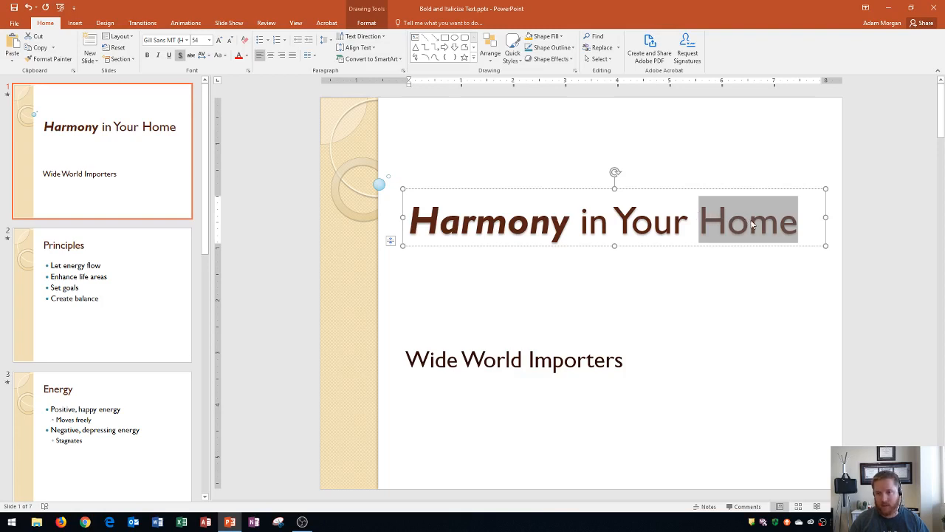
pyautogui.click(750, 220)
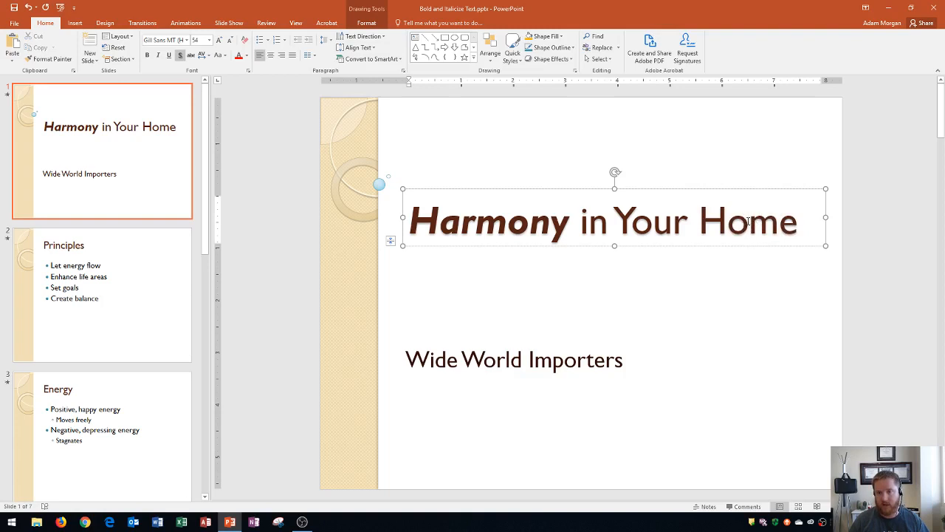
pyautogui.moveTo(802, 226)
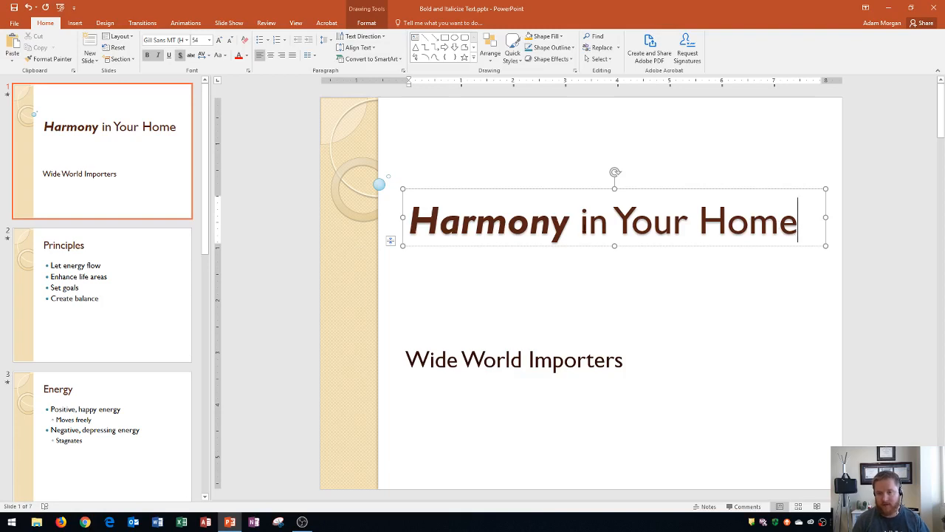
pyautogui.write(';aslkdjf')
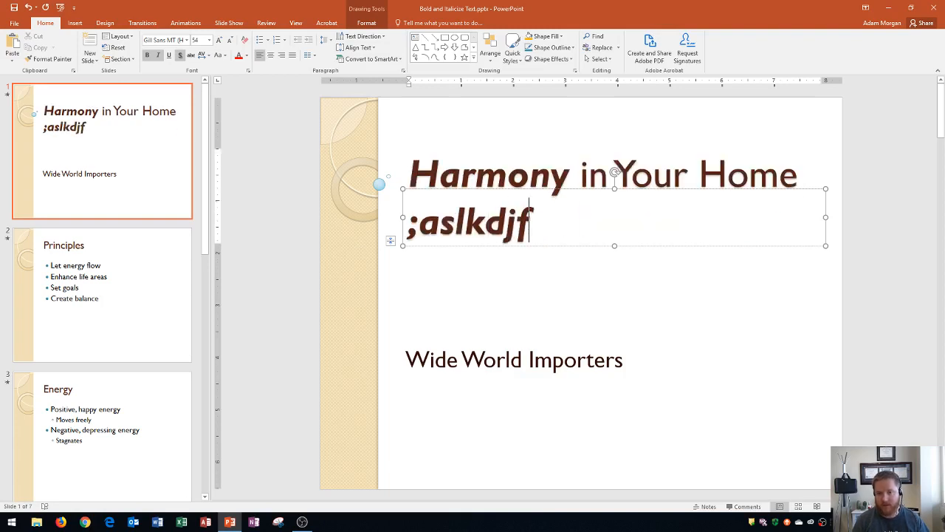
pyautogui.press('Backspace')
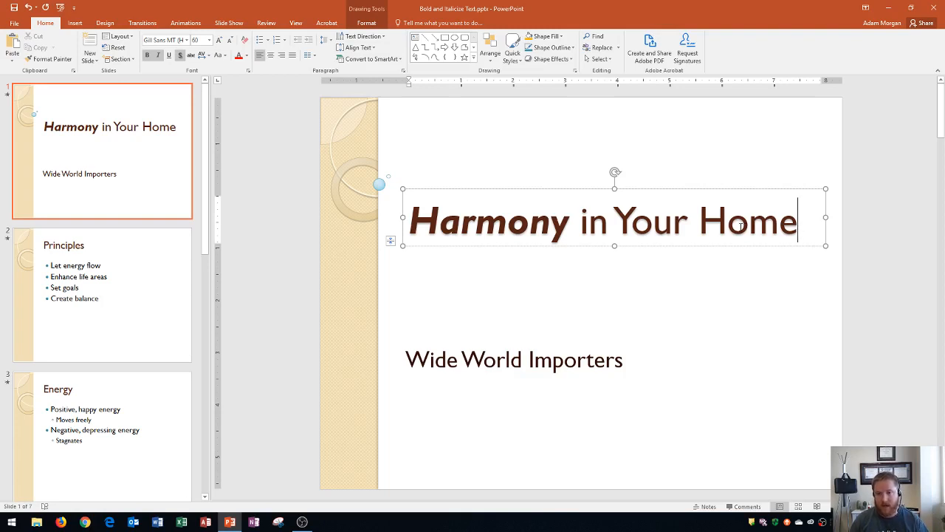
# Select the full title text 'Harmony in Your Home', starting from the word Home.
pyautogui.doubleClick(747, 220)
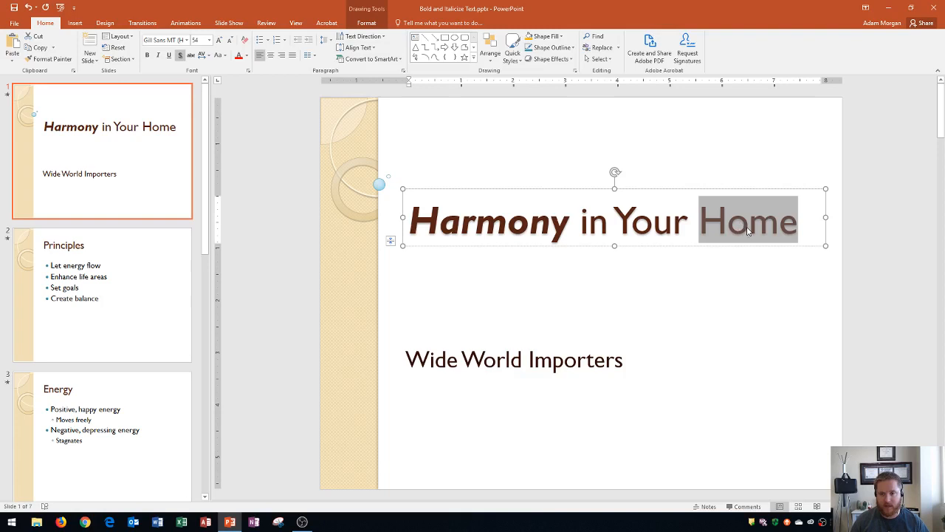
pyautogui.moveTo(729, 229)
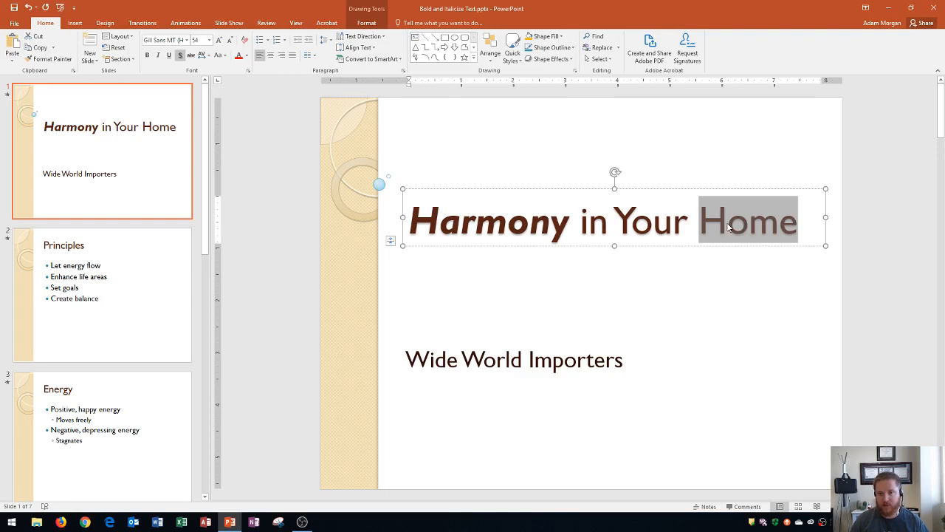
pyautogui.moveTo(727, 219); pyautogui.dragTo(410, 219)
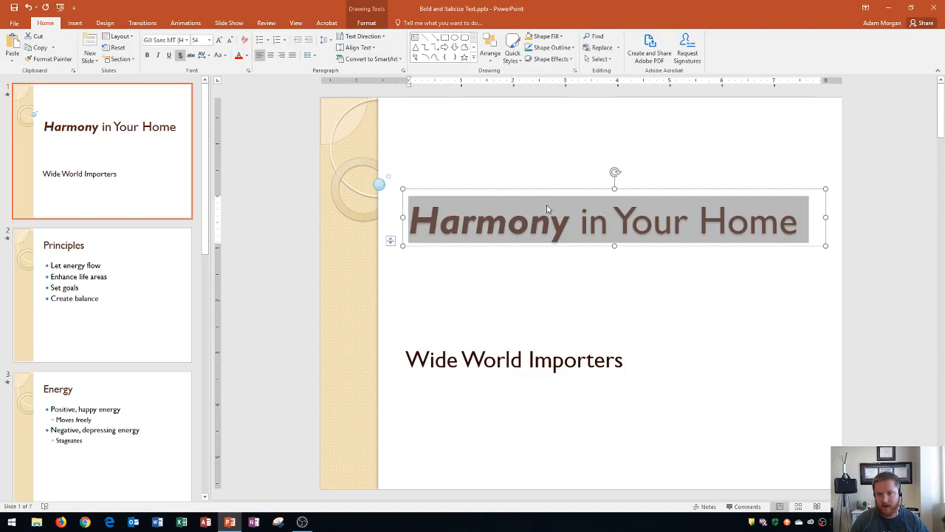
pyautogui.moveTo(744, 221)
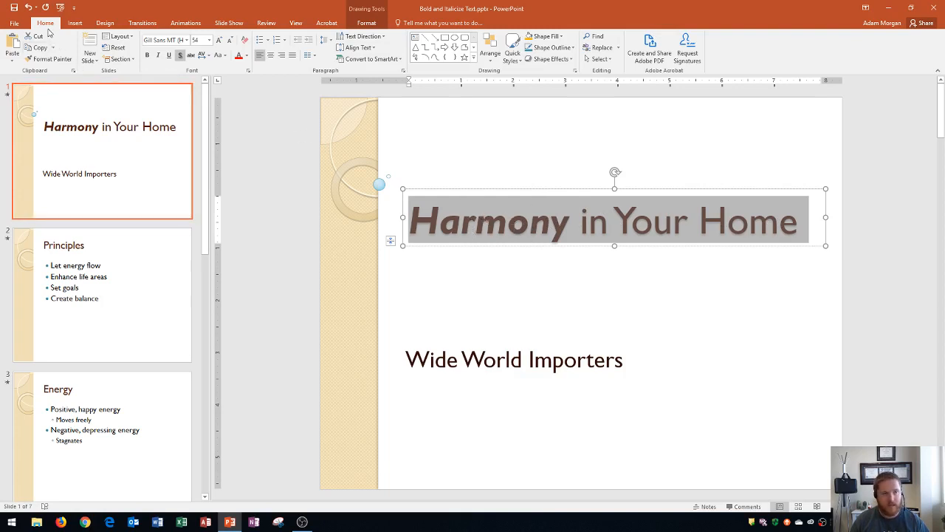
# Toggle Bold and Italic until all of 'Harmony in Your Home' is bold italic.
pyautogui.click(147, 55)
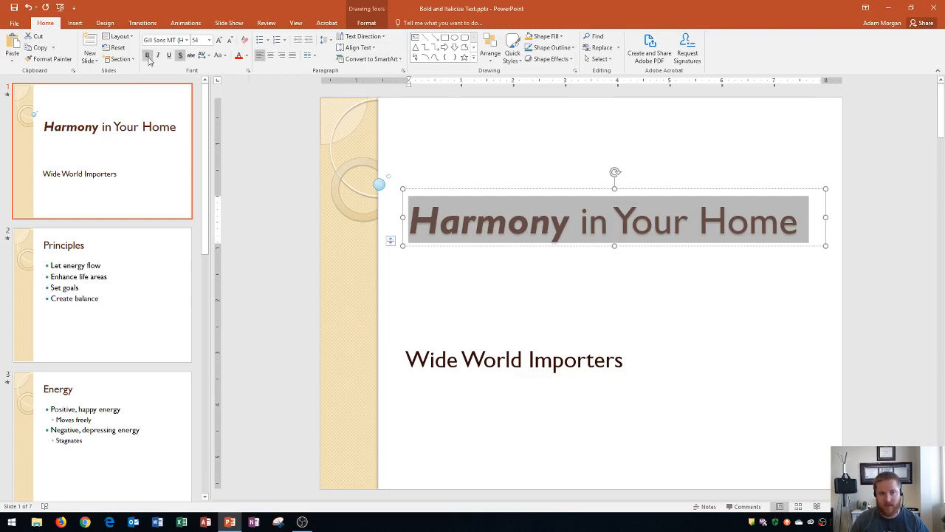
pyautogui.click(148, 56)
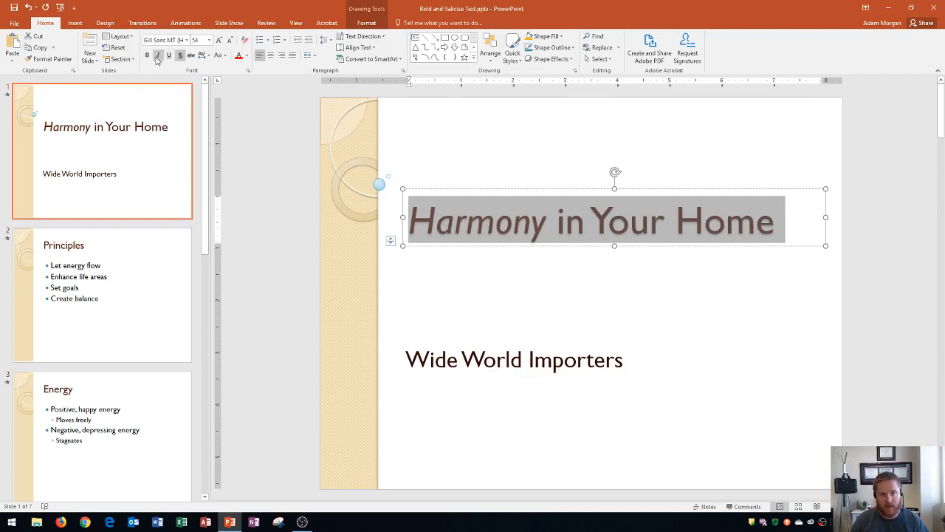
pyautogui.click(157, 55)
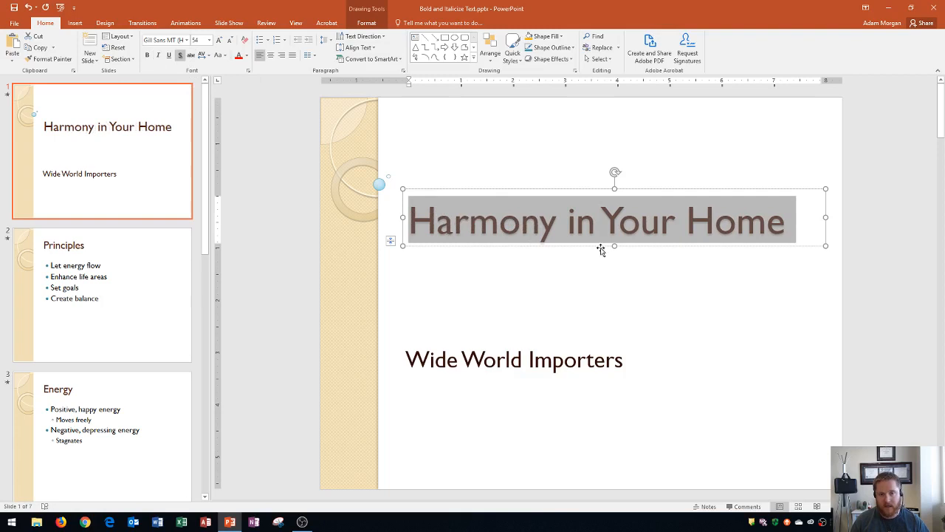
pyautogui.moveTo(501, 217)
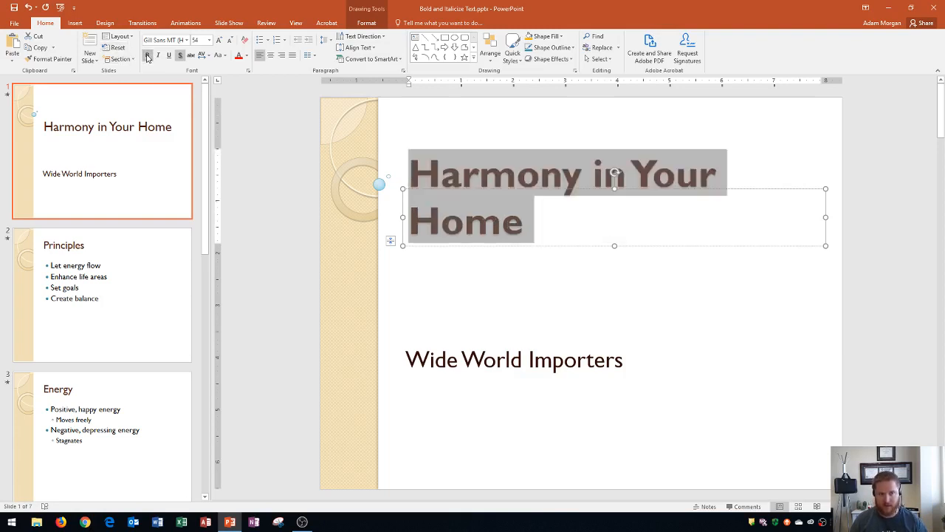
pyautogui.click(158, 55)
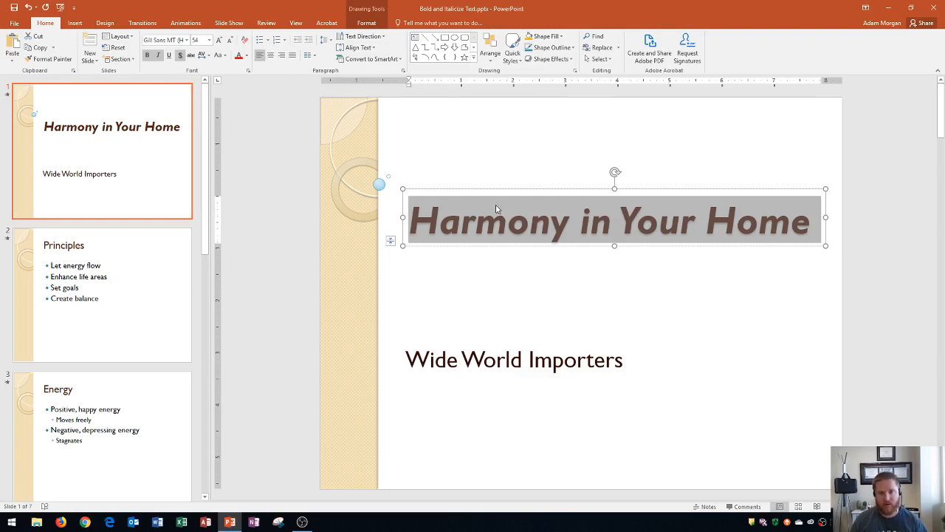
pyautogui.moveTo(494, 210)
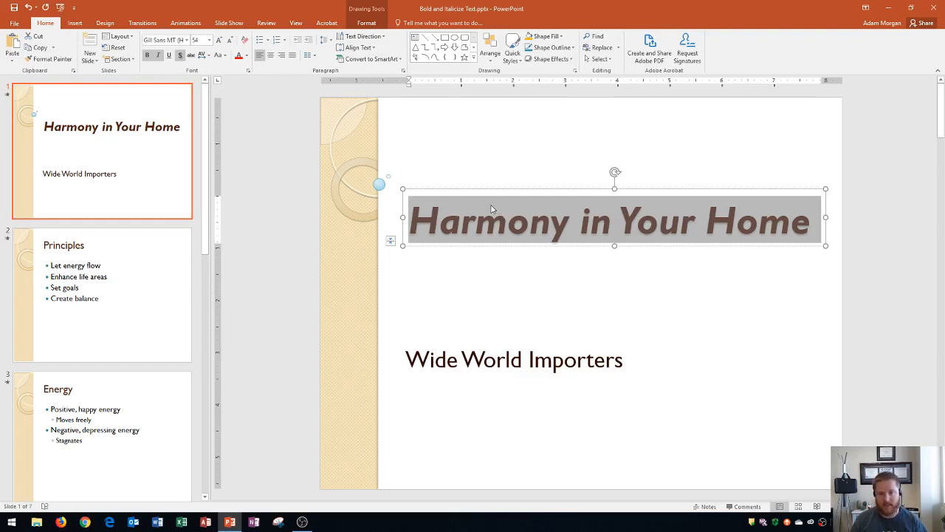
pyautogui.moveTo(483, 206)
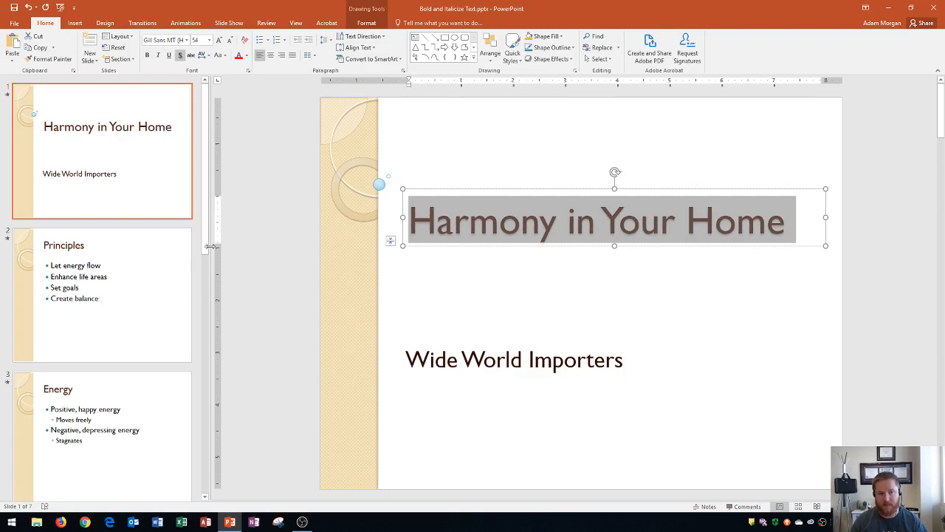
# Italicize all four bullet points on the Principles slide, Let energy flow through Create balance.
pyautogui.click(102, 294)
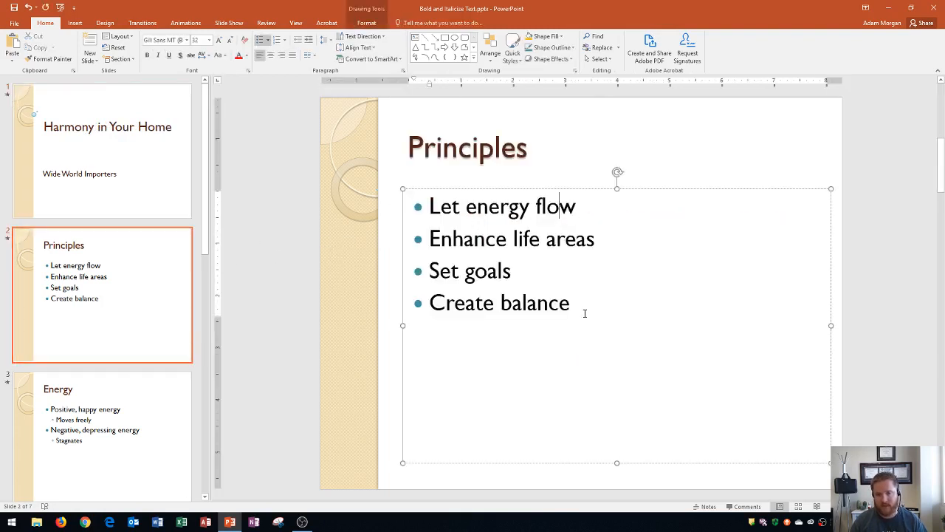
pyautogui.click(510, 303)
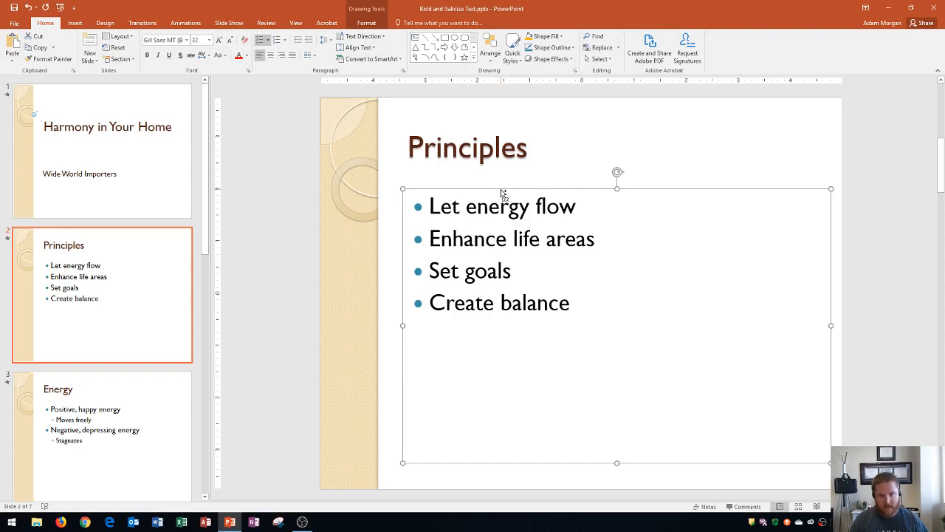
pyautogui.click(147, 55)
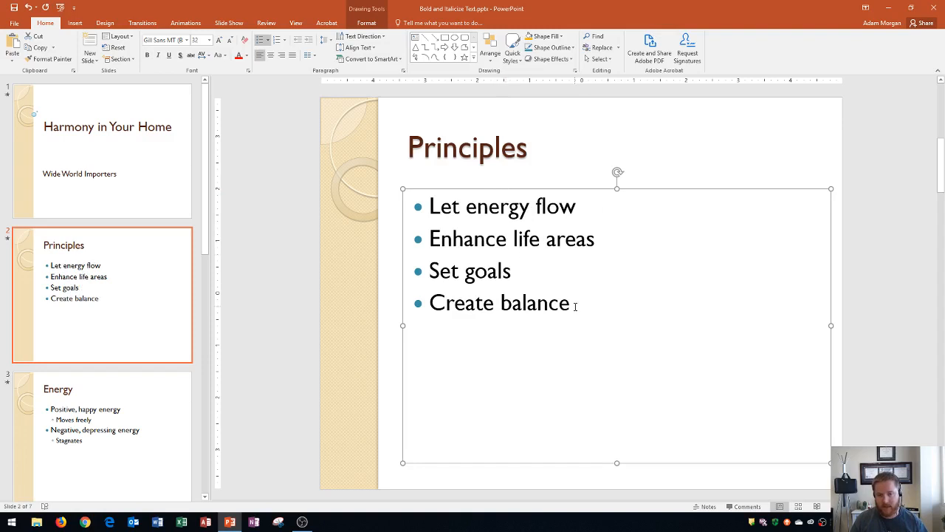
pyautogui.click(484, 206)
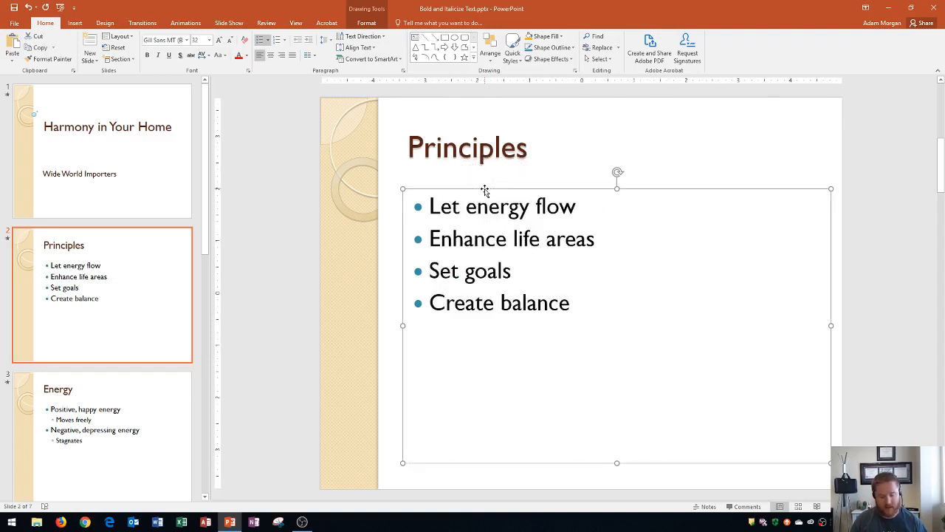
pyautogui.click(157, 56)
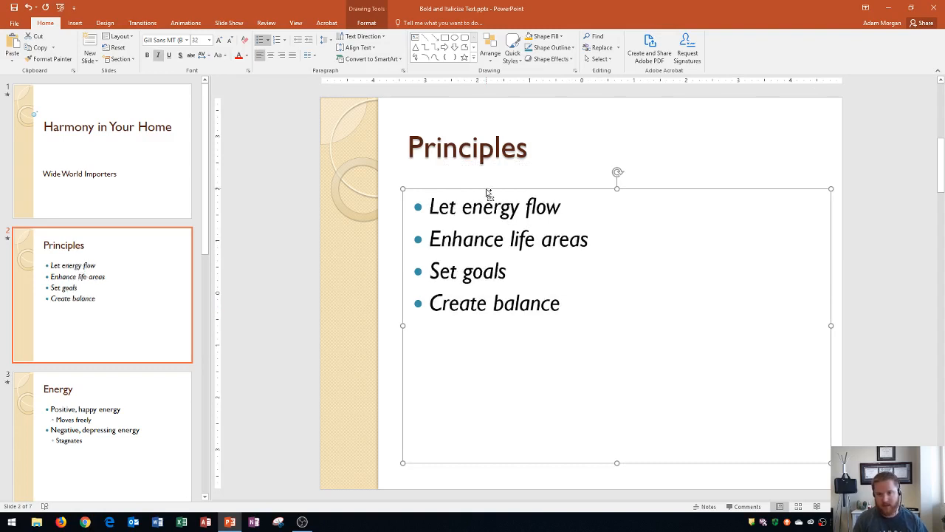